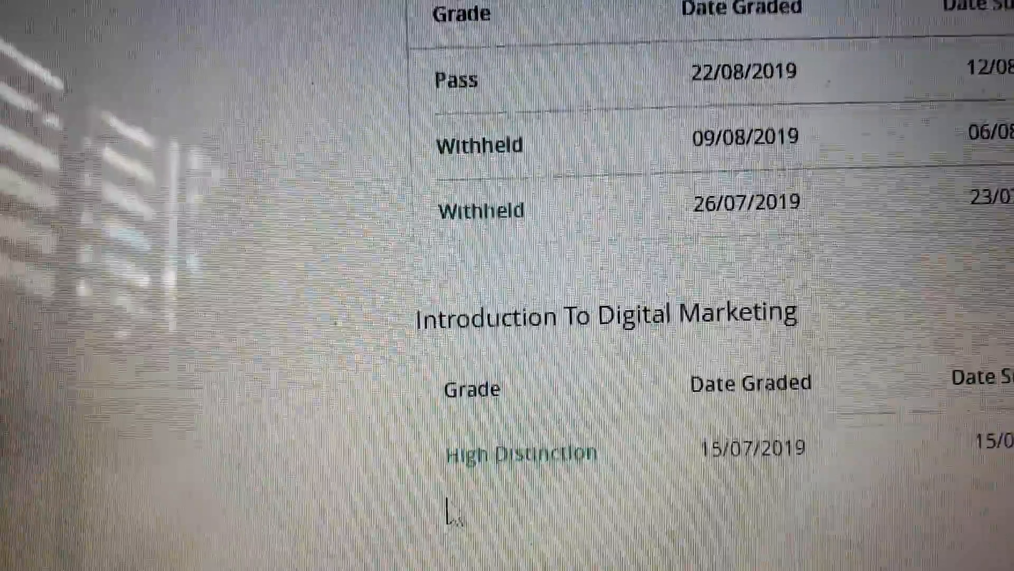
pyautogui.scroll(3)
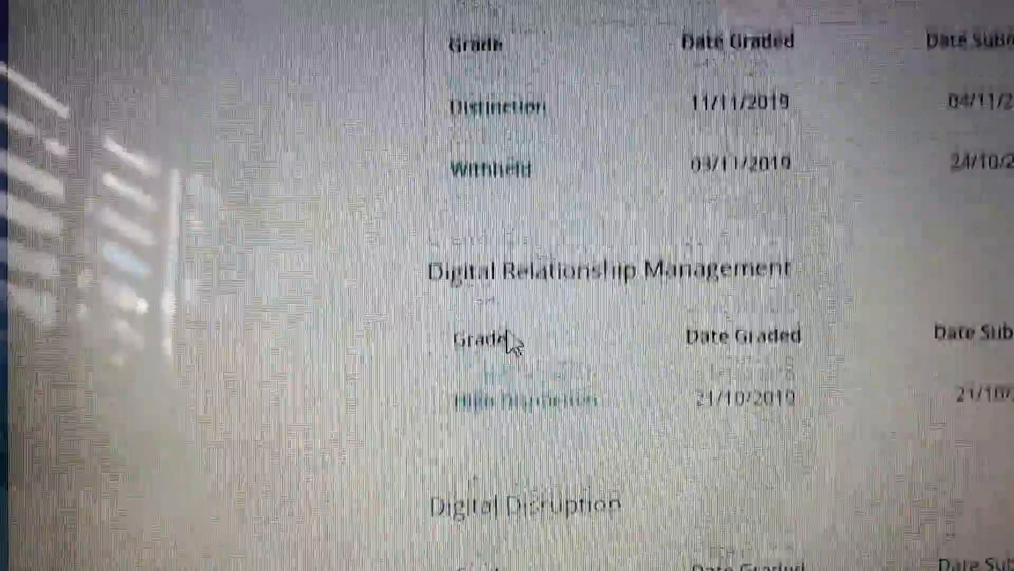
pyautogui.scroll(3)
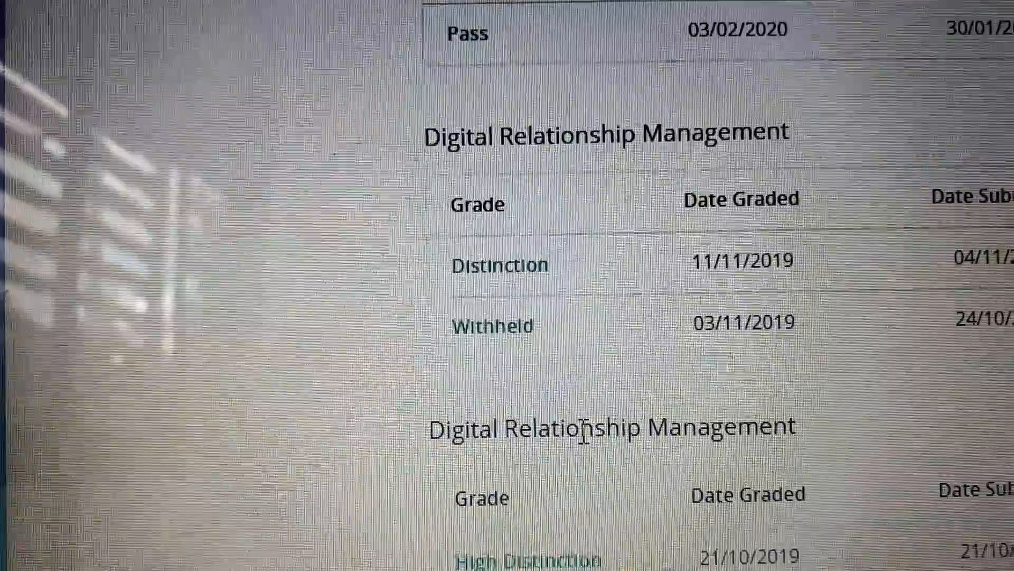
pyautogui.scroll(3)
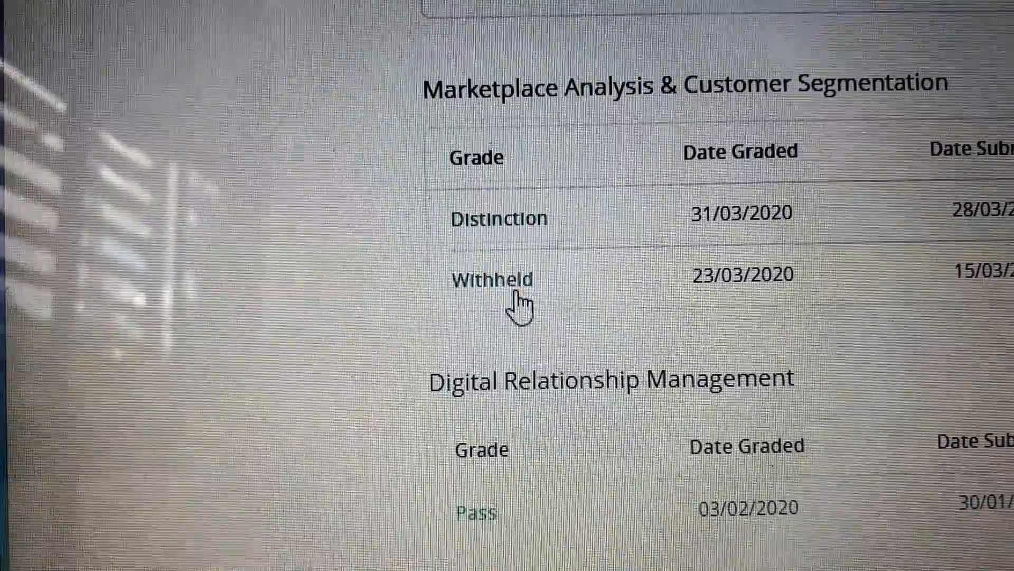
pyautogui.scroll(3)
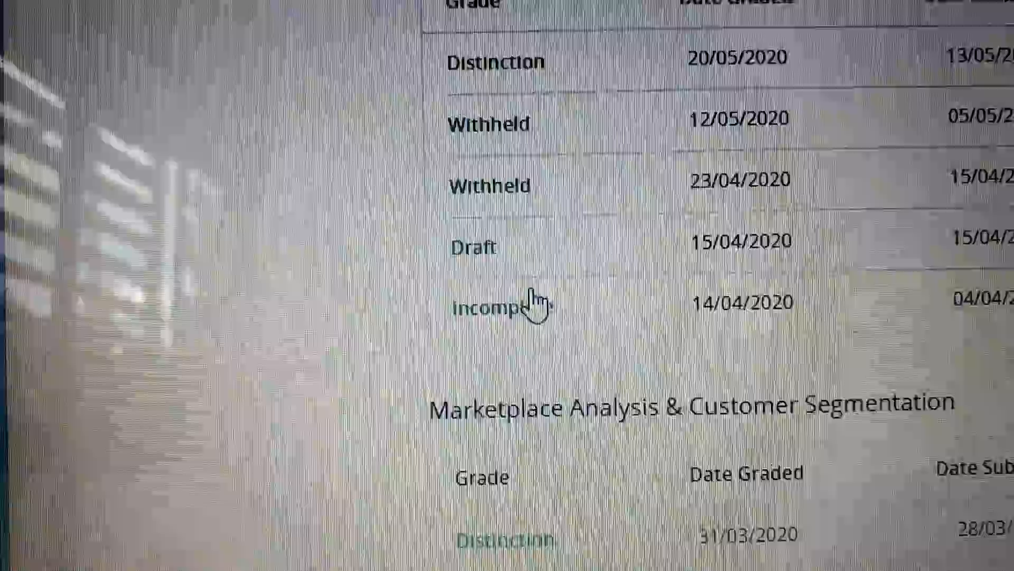
pyautogui.scroll(-3)
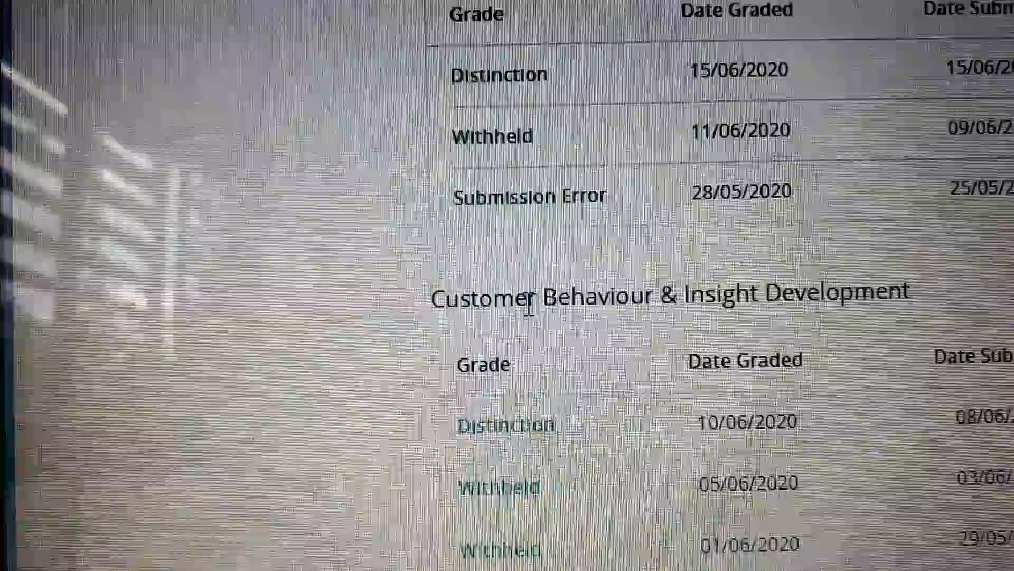
pyautogui.scroll(3)
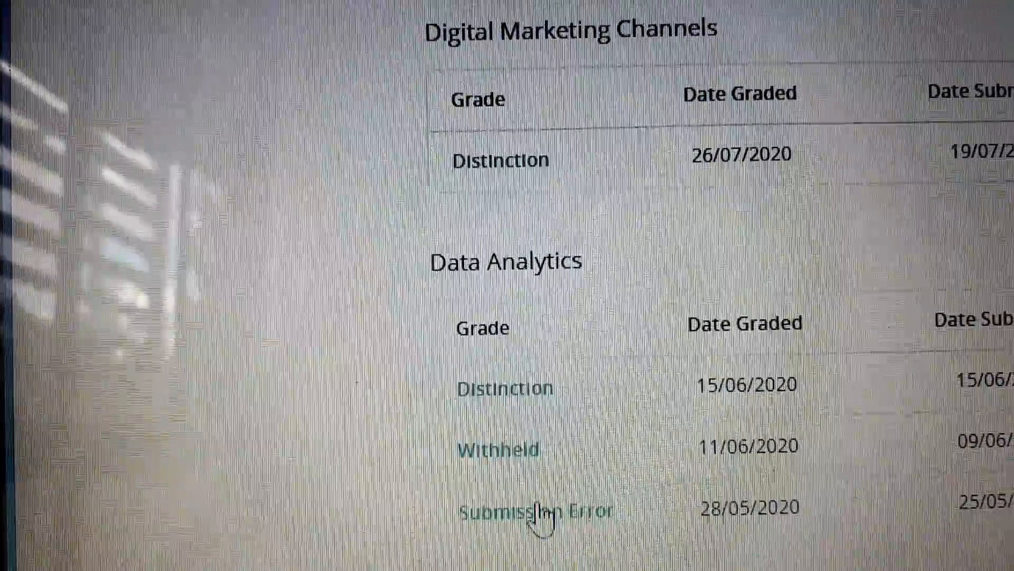
pyautogui.scroll(3)
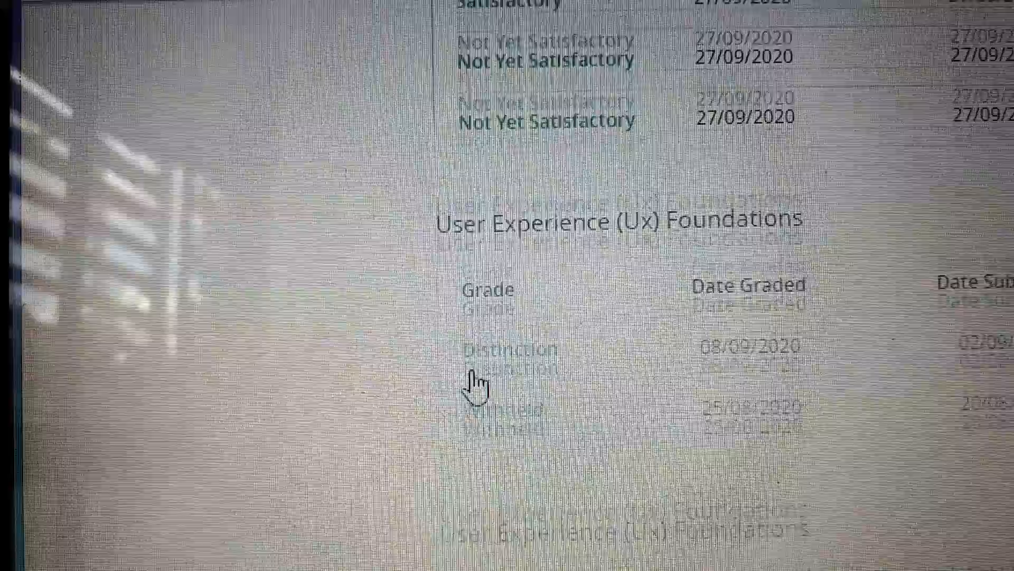
pyautogui.scroll(3)
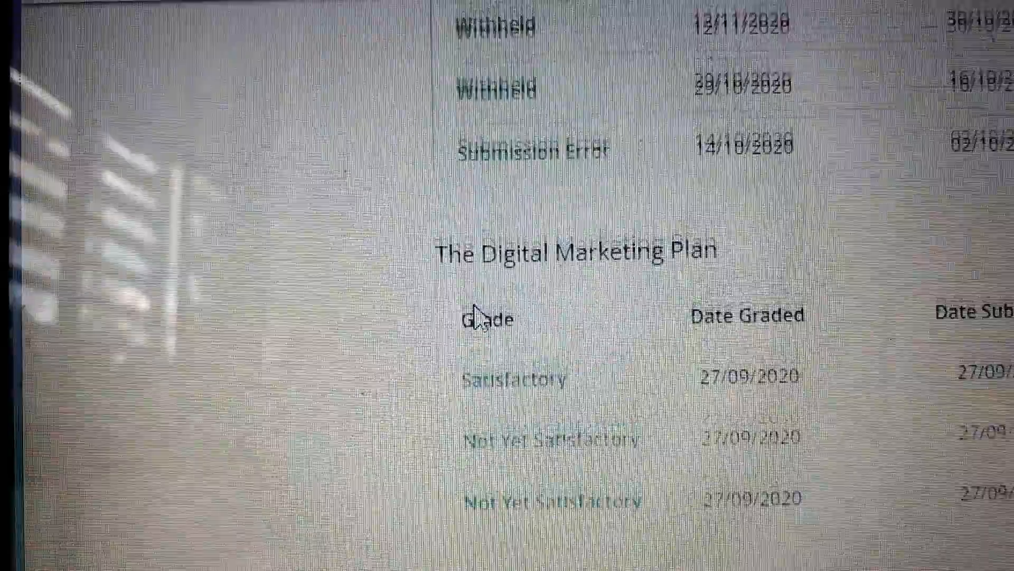
pyautogui.scroll(3)
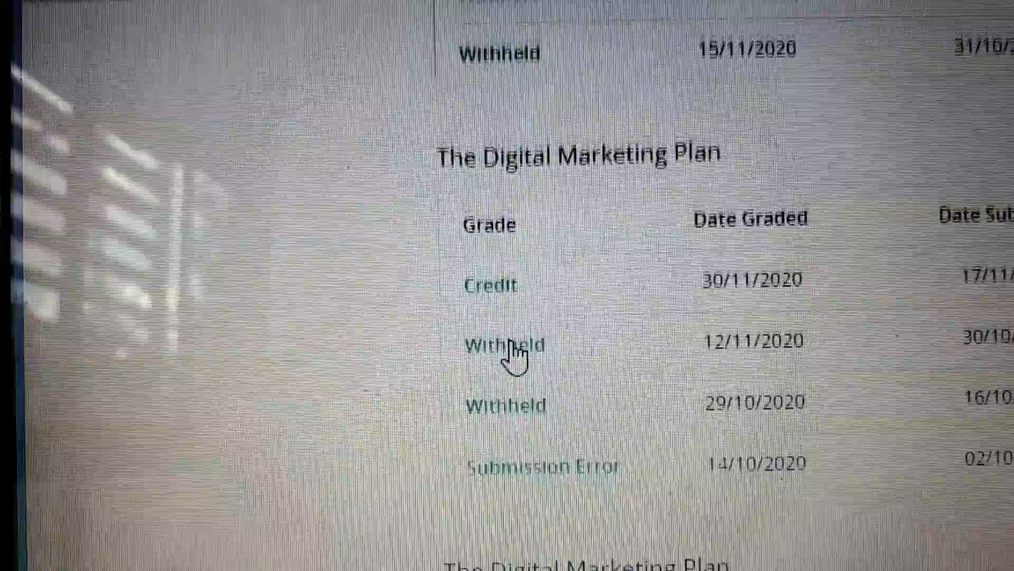
pyautogui.scroll(3)
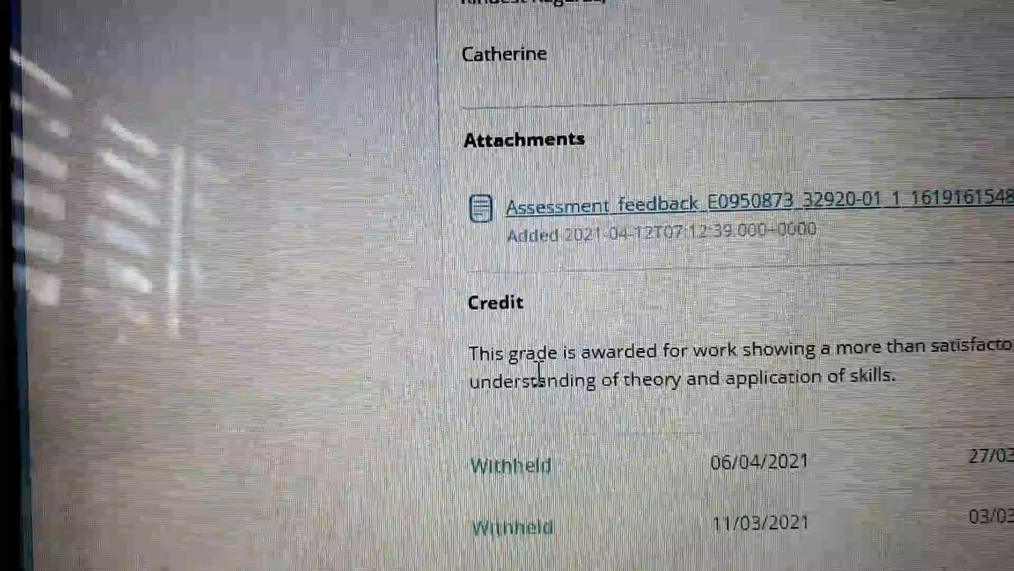
pyautogui.scroll(3)
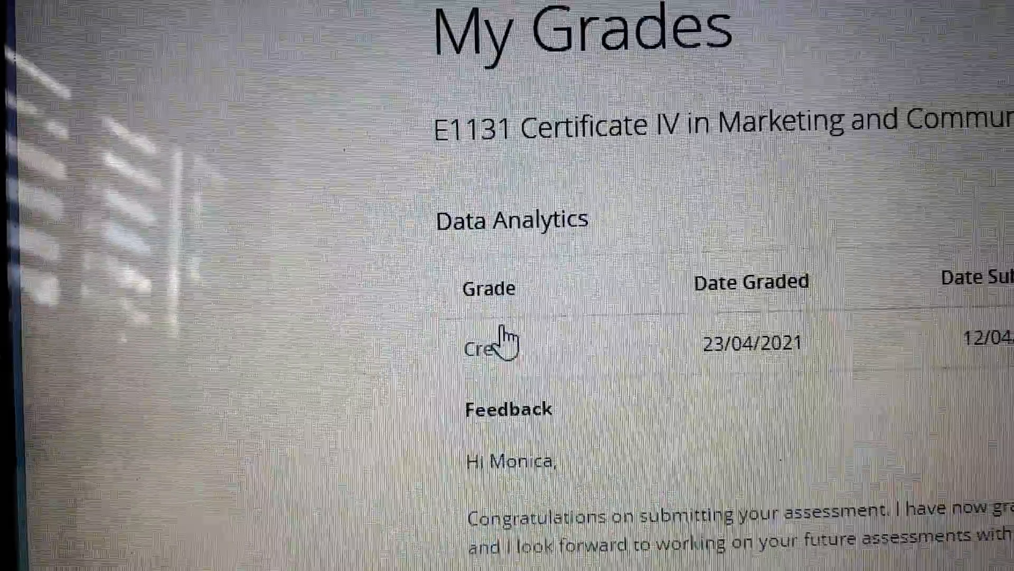
pyautogui.scroll(-3)
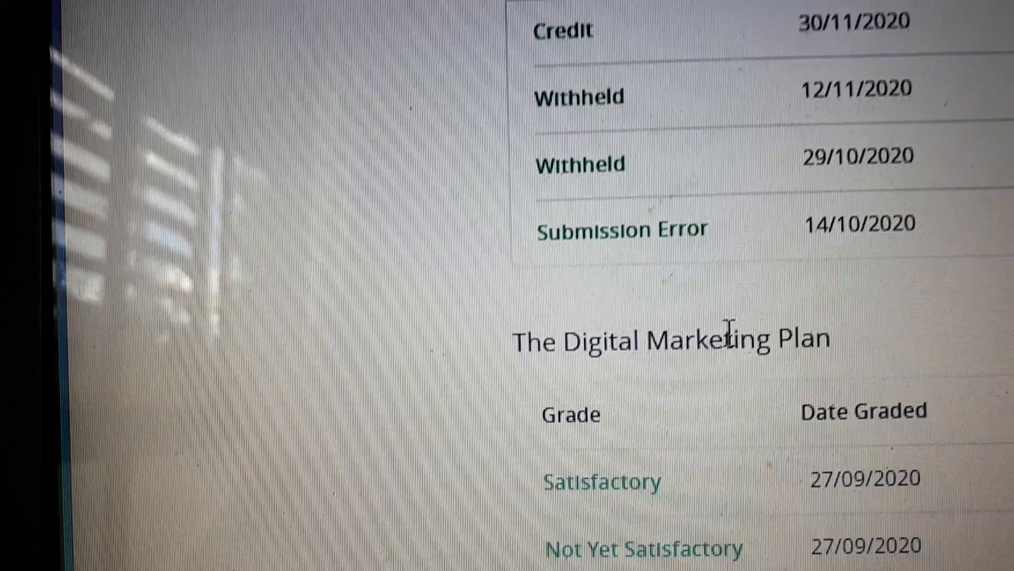